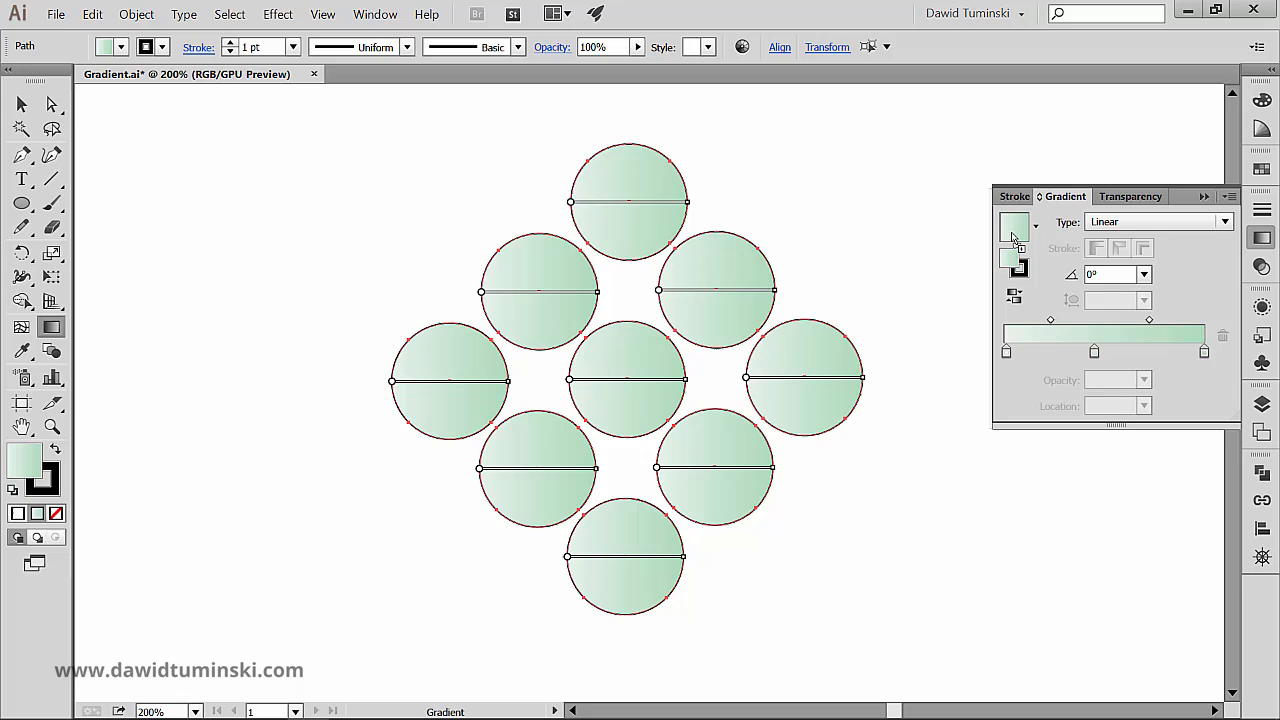
pyautogui.moveTo(1012, 236)
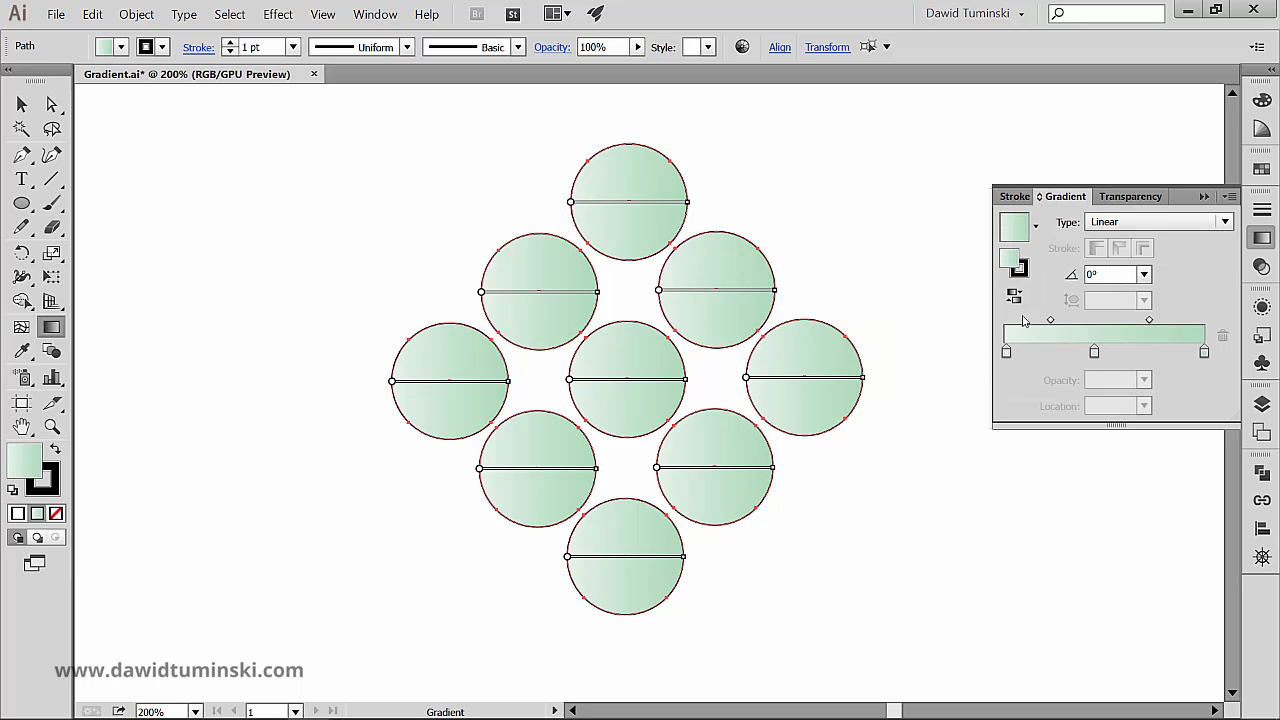
# - Begin editing the gradient angle so one green gradient spans all nine circles at about 56°
pyautogui.click(1110, 274)
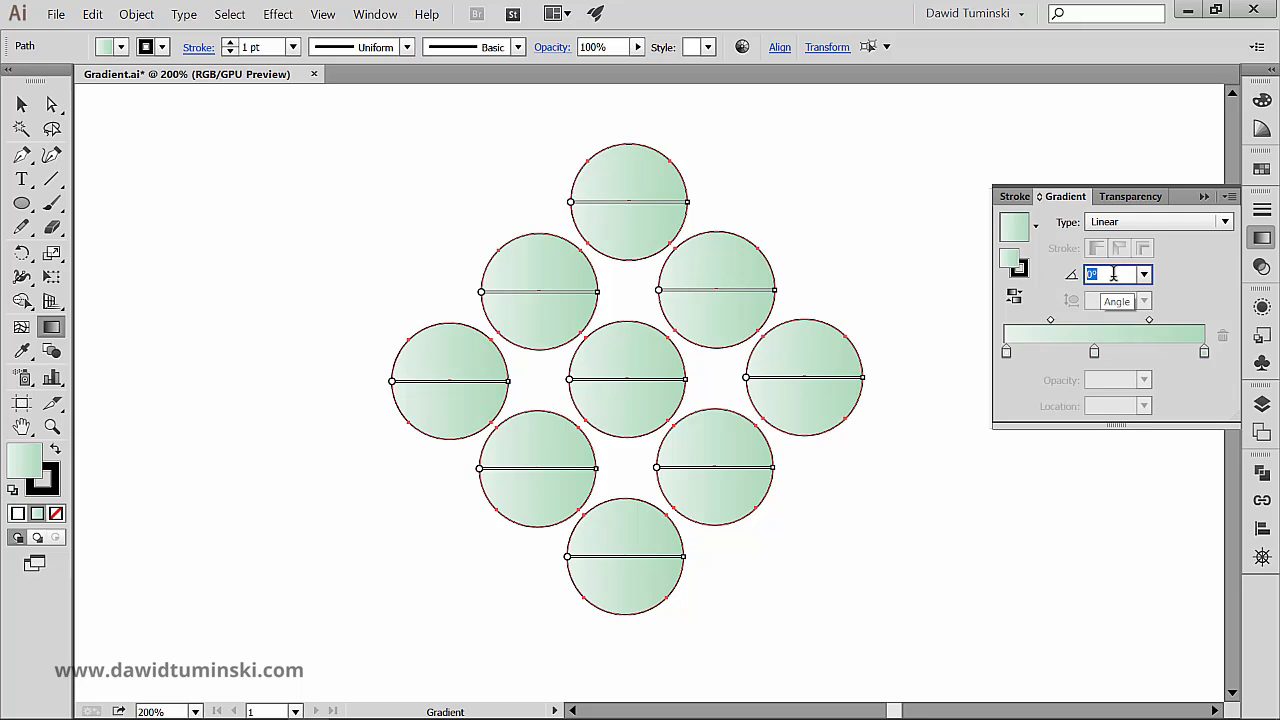
pyautogui.moveTo(1104, 328)
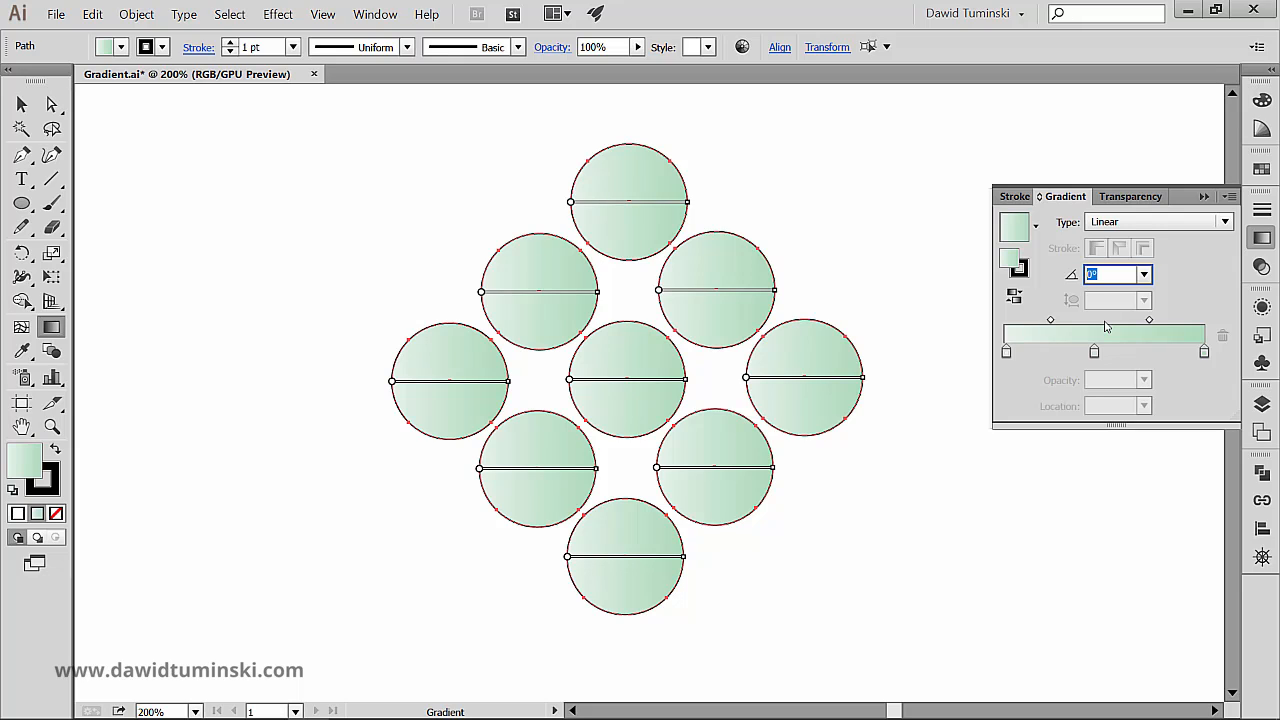
pyautogui.moveTo(324, 200)
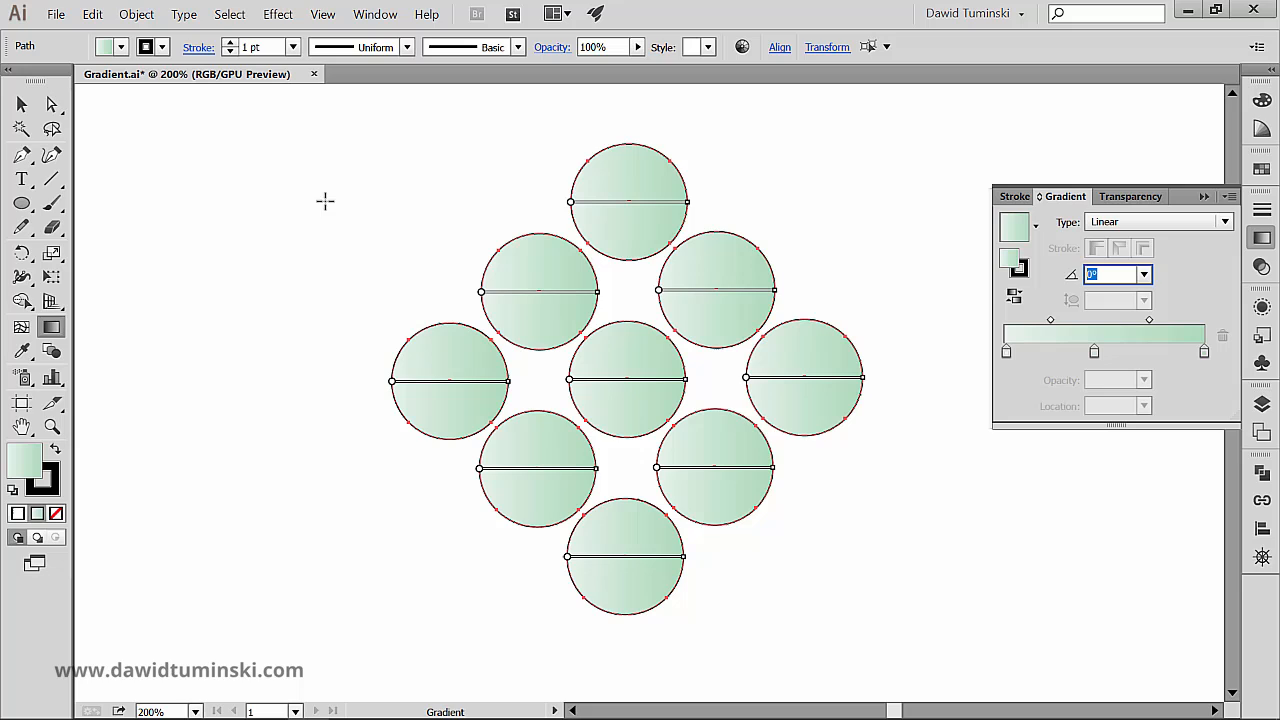
pyautogui.moveTo(216, 356)
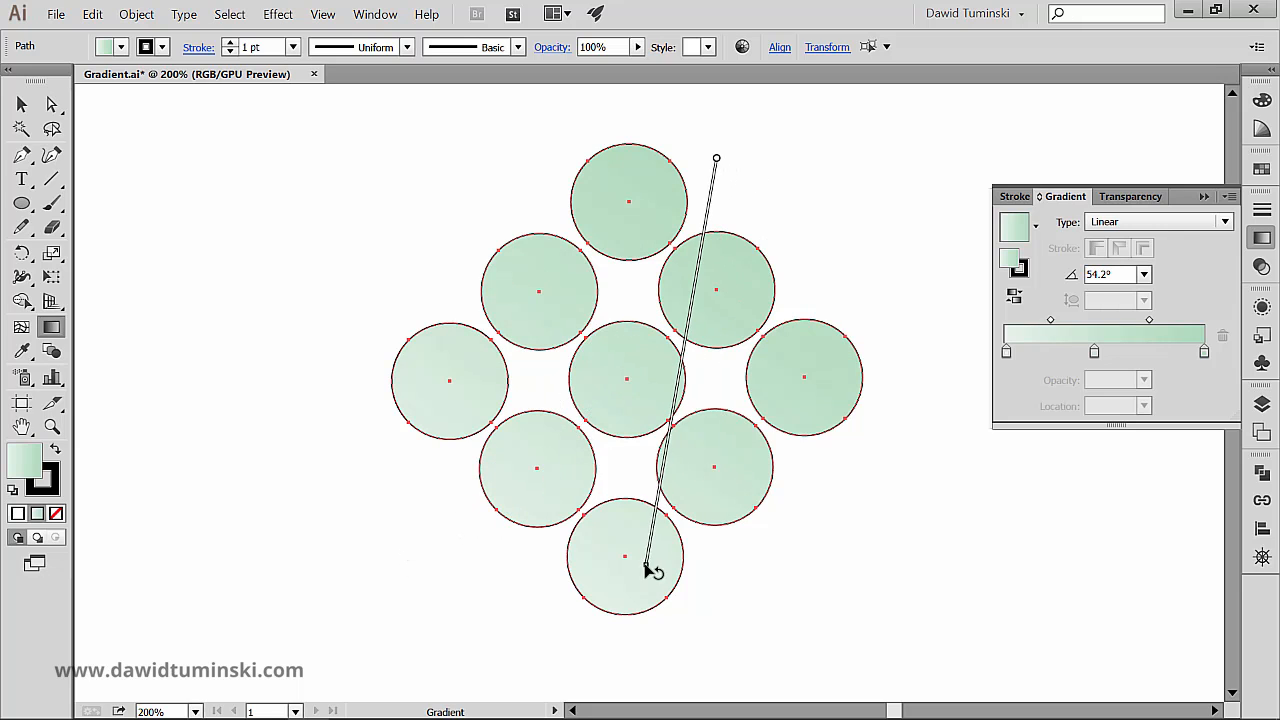
# - Redraw the shared gradient over a shorter span across the lower circles at 53.3°
pyautogui.moveTo(656, 564); pyautogui.dragTo(504, 592)
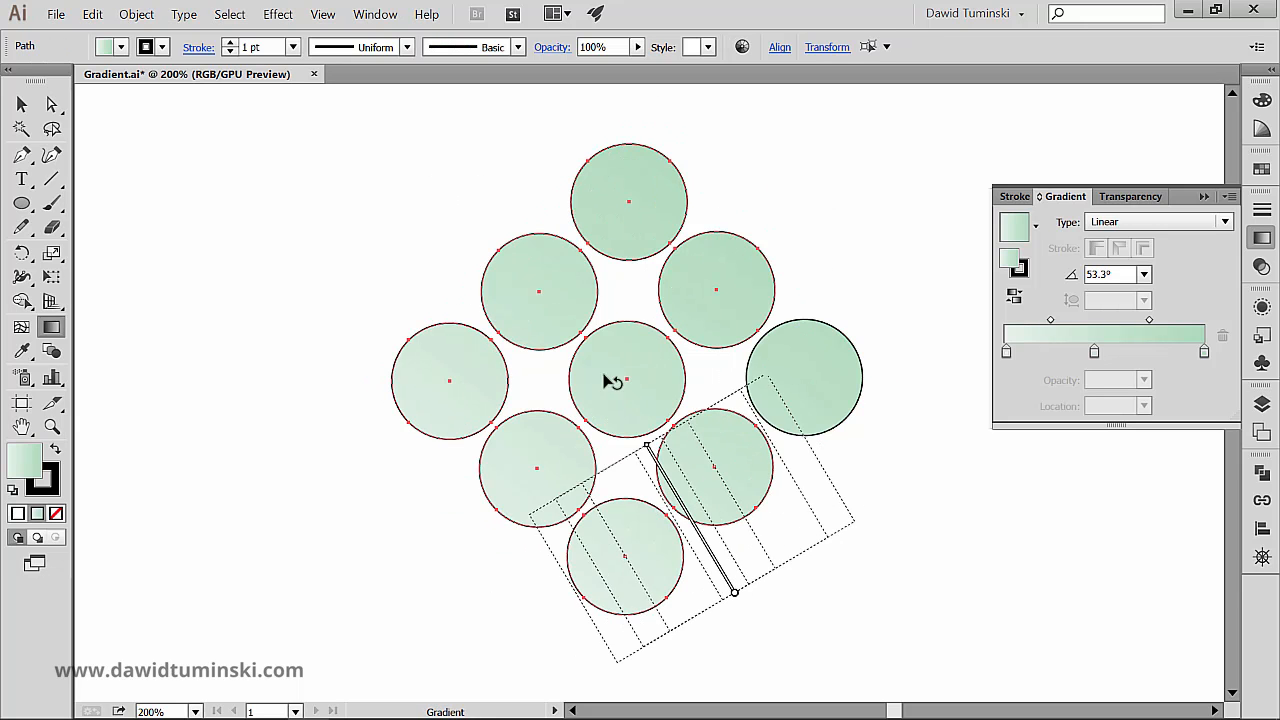
# - Redraw the gradient across the whole diamond from bottom to top, ending at 110°
pyautogui.moveTo(736, 592); pyautogui.dragTo(364, 272)
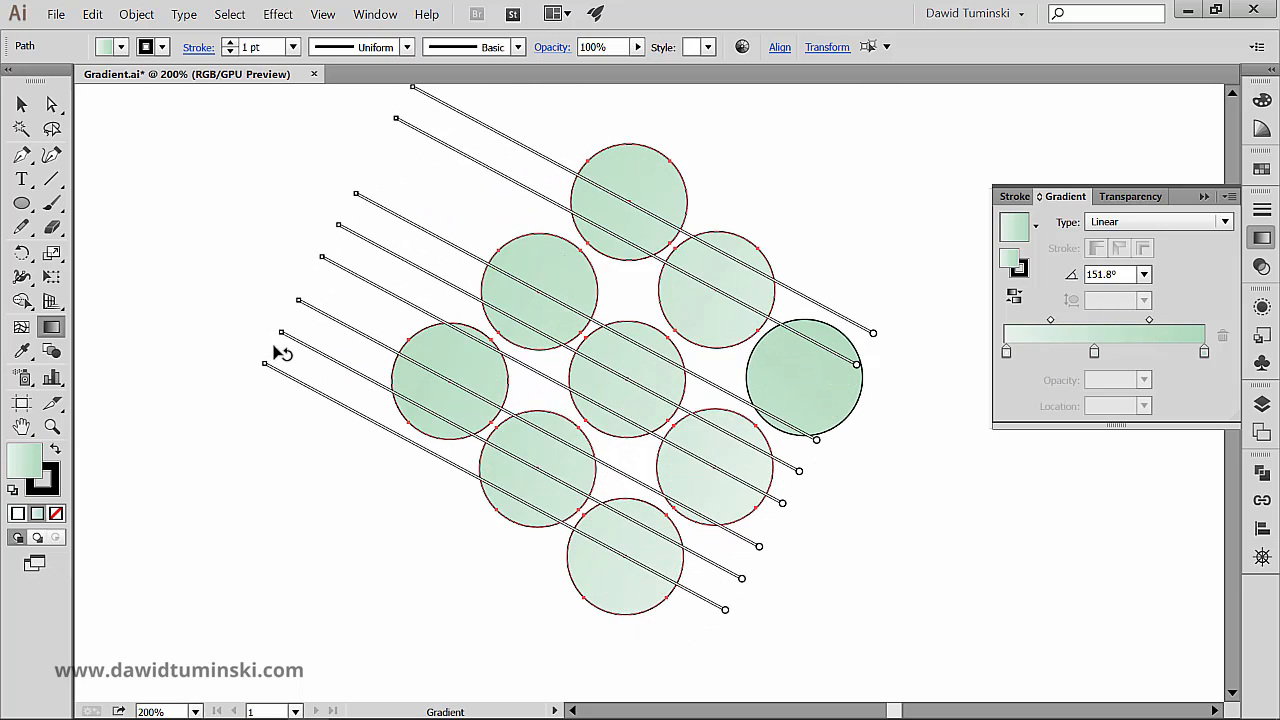
pyautogui.moveTo(766, 136)
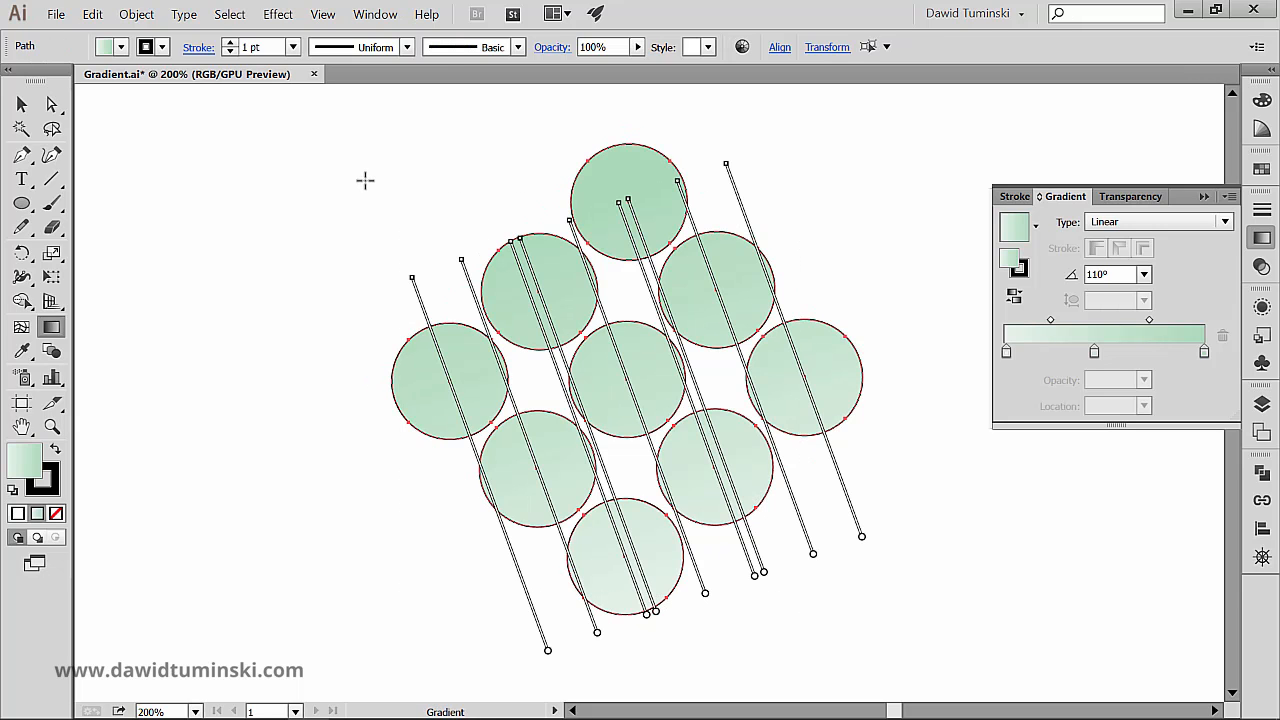
pyautogui.moveTo(360, 184)
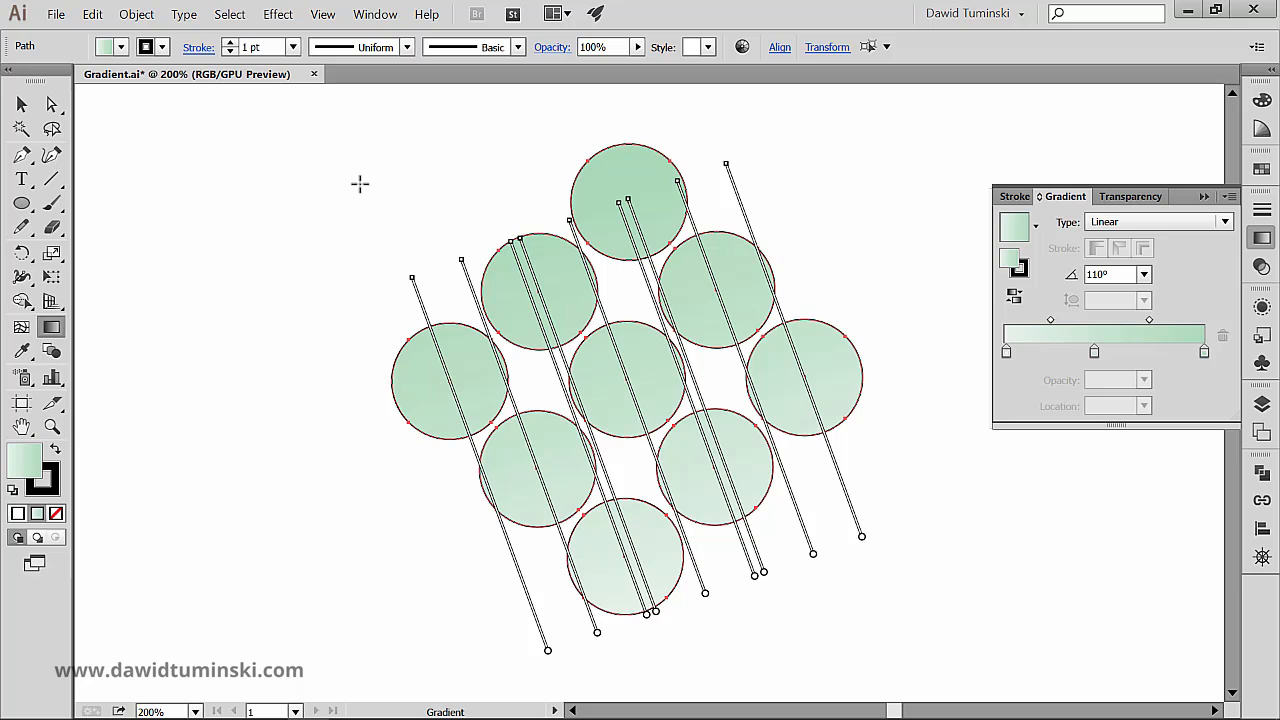